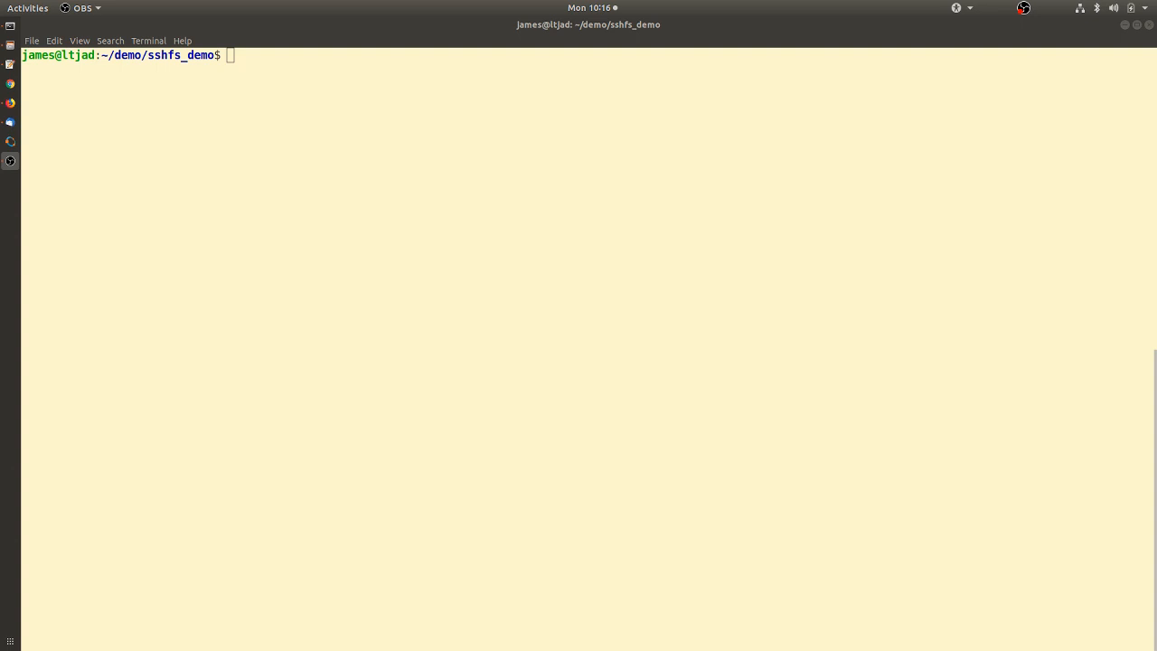
mouse_move(283, 97)
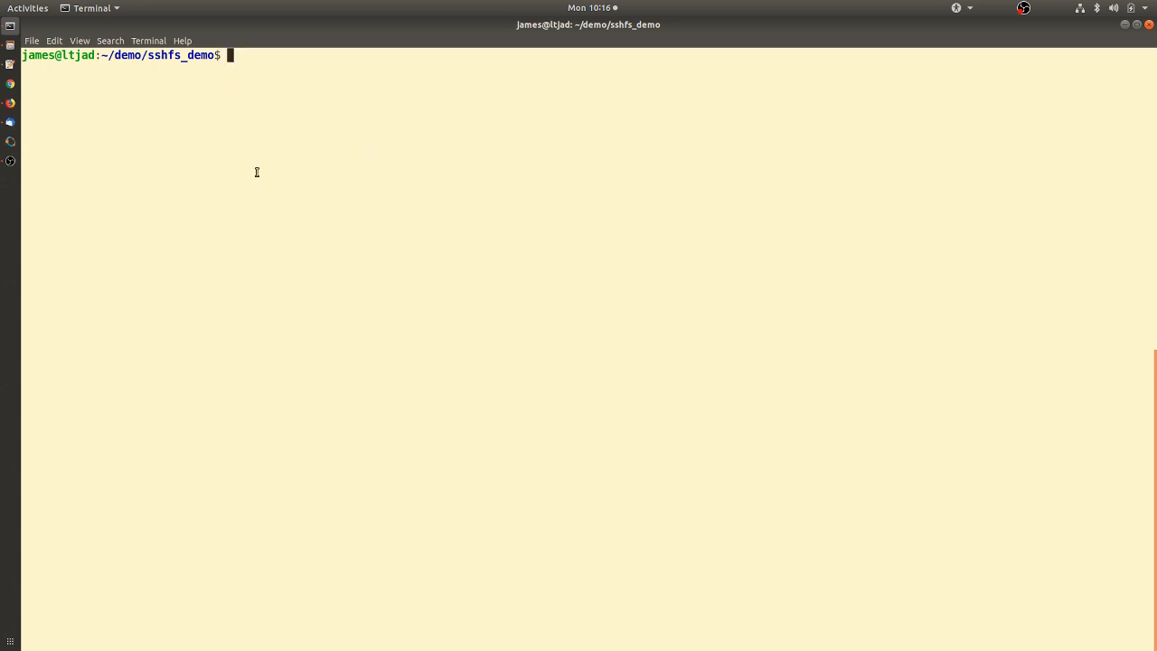
mouse_move(423, 62)
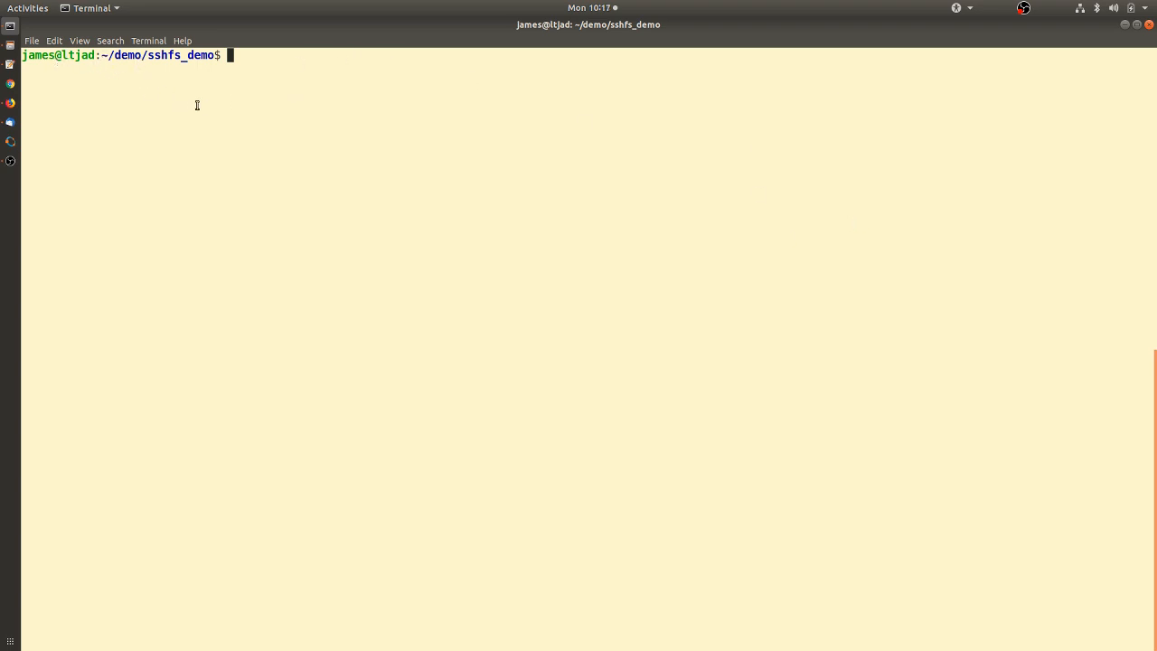
- List the working folder, local_folder (local.txt, plain.txt) and the empty graham_mount
text(ls)
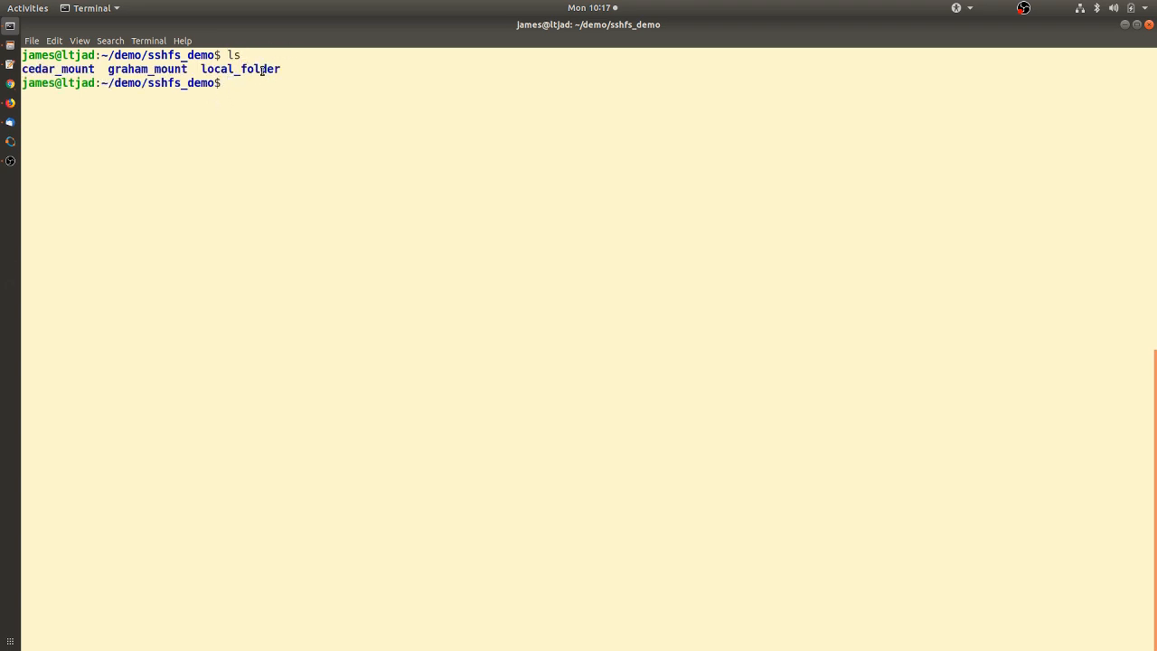
text(ls local_folder/)
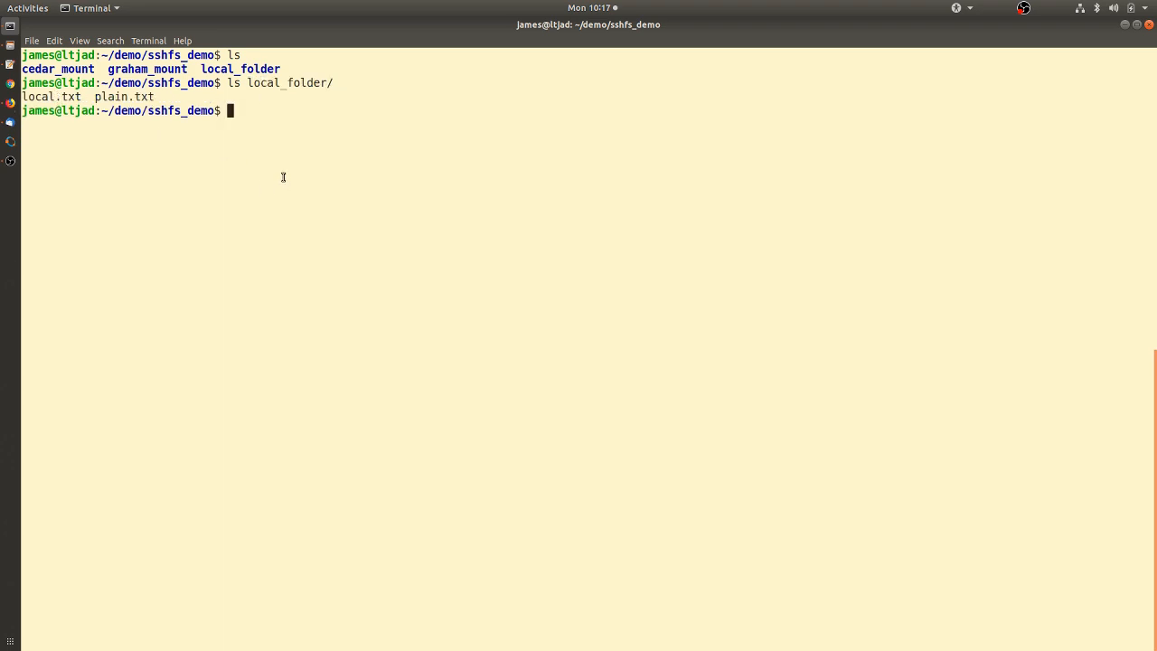
text(ls g)
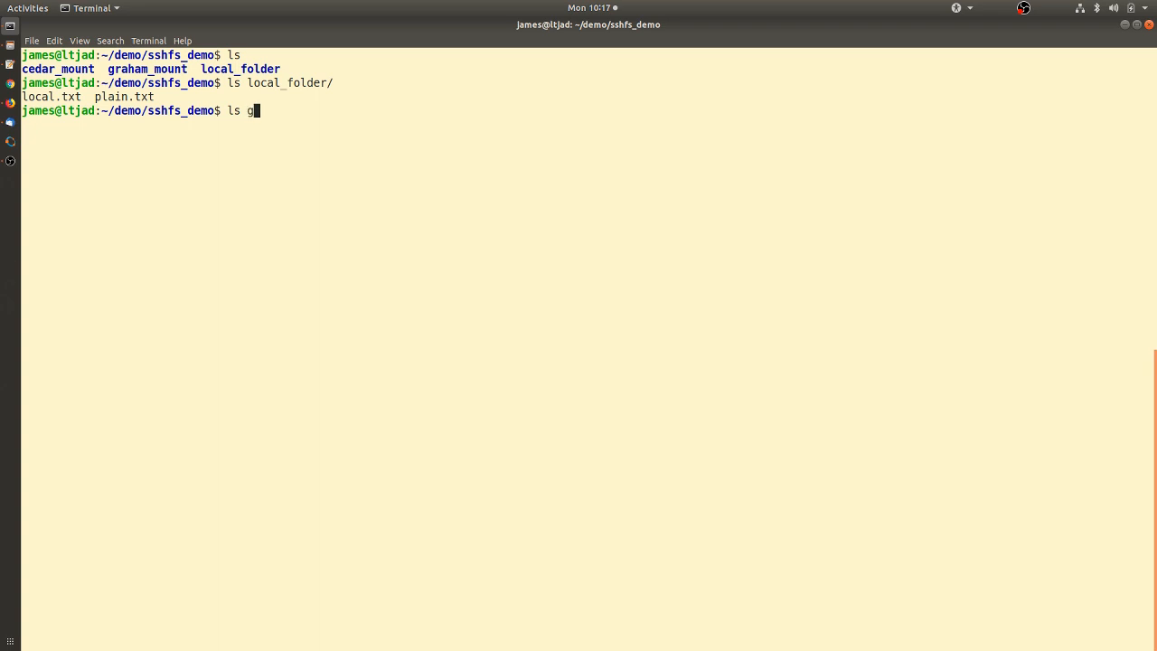
key(Return)
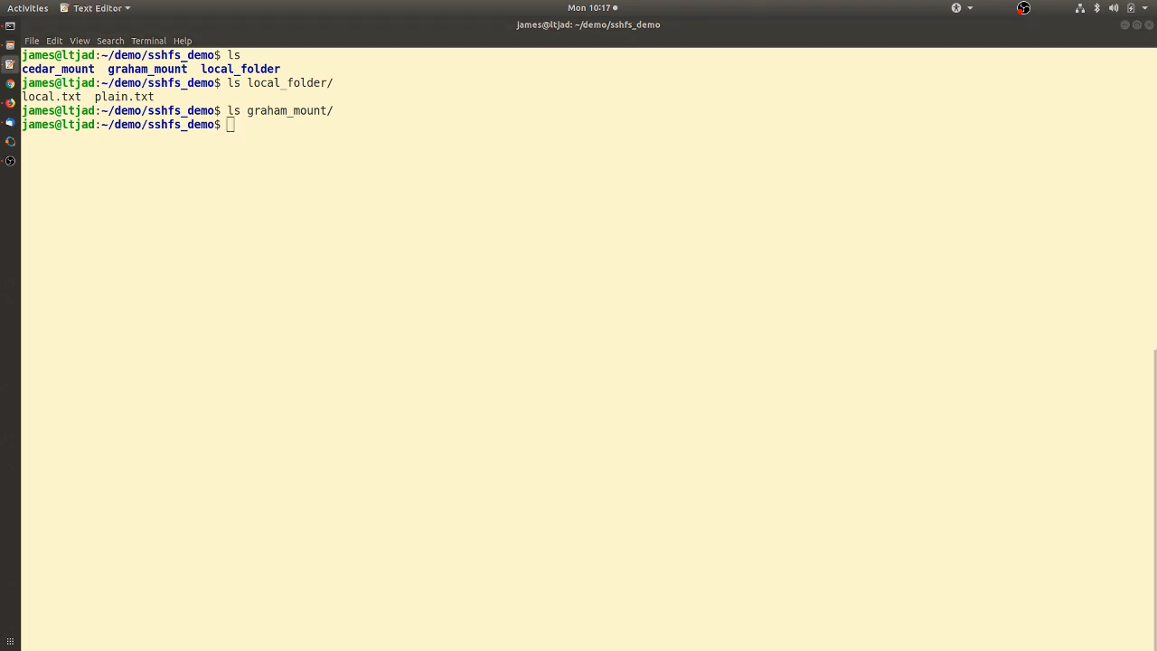
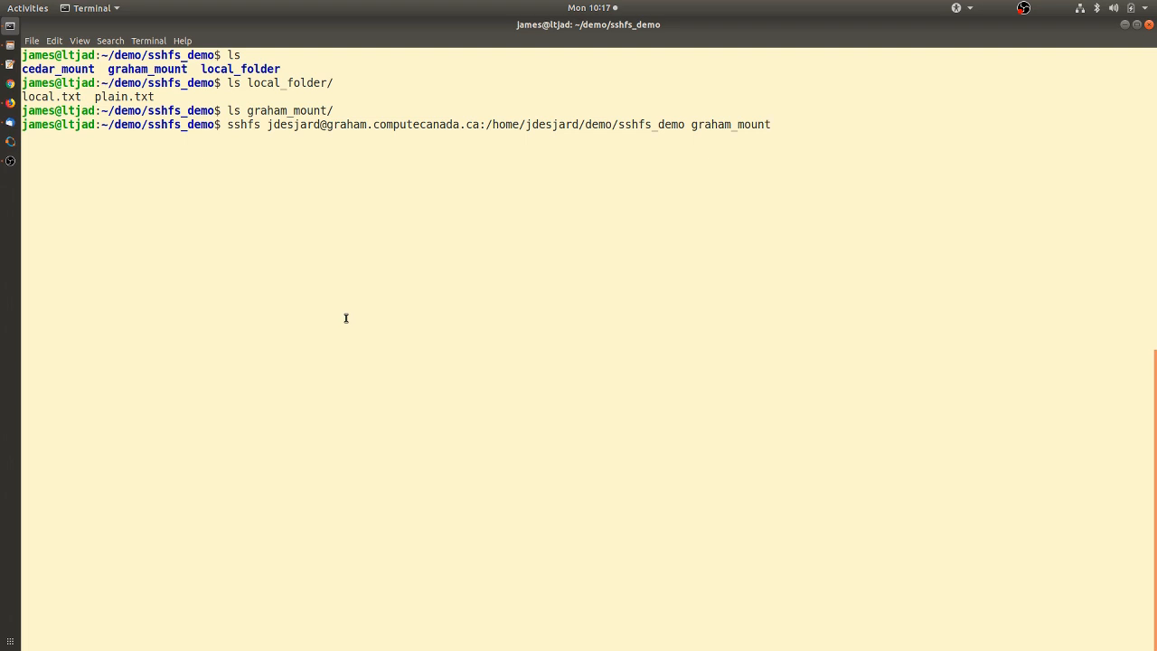
- Mount Graham's /home/jdesjard/demo/sshfs_demo onto graham_mount with sshfs and log in
key(Return)
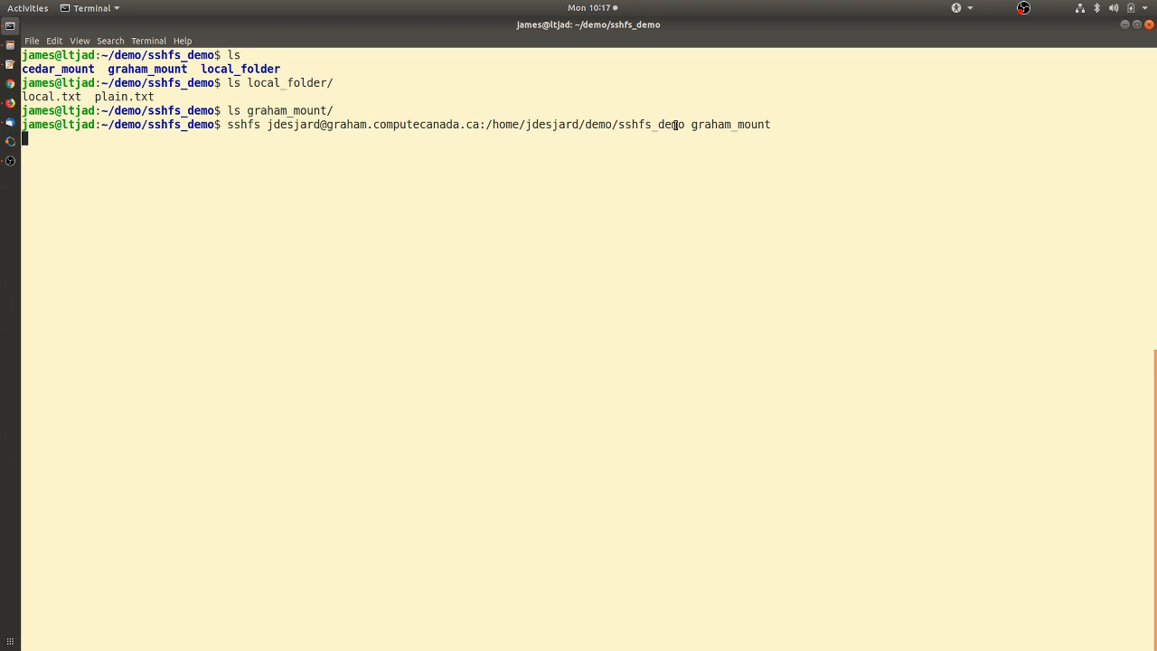
key(Return)
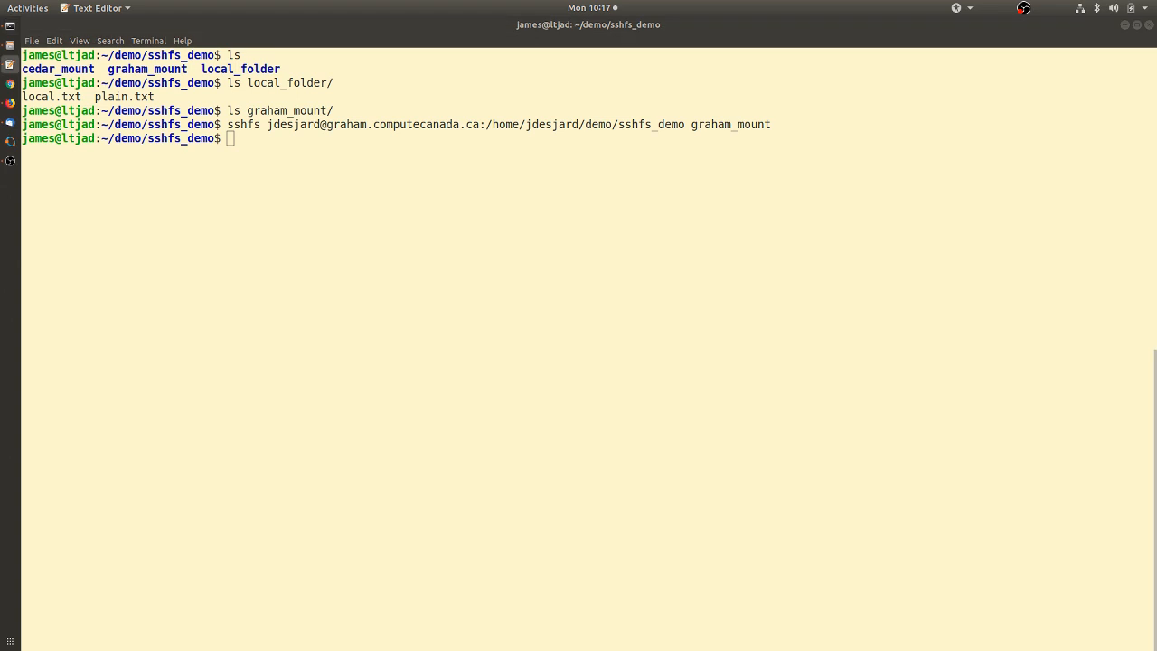
mouse_move(510, 422)
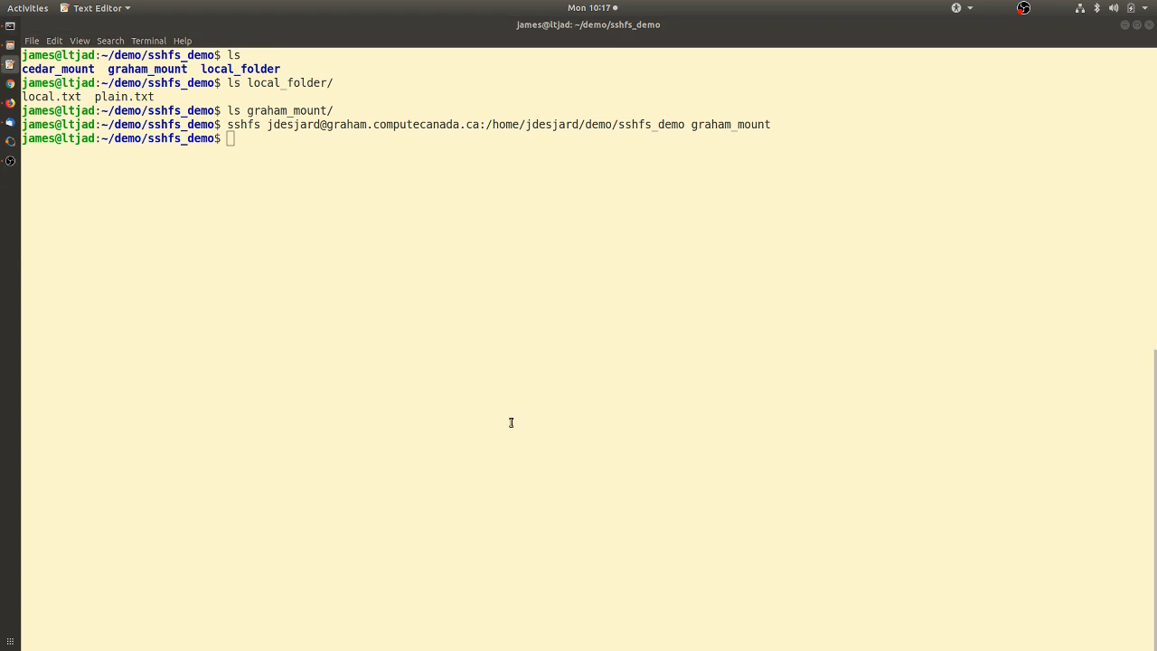
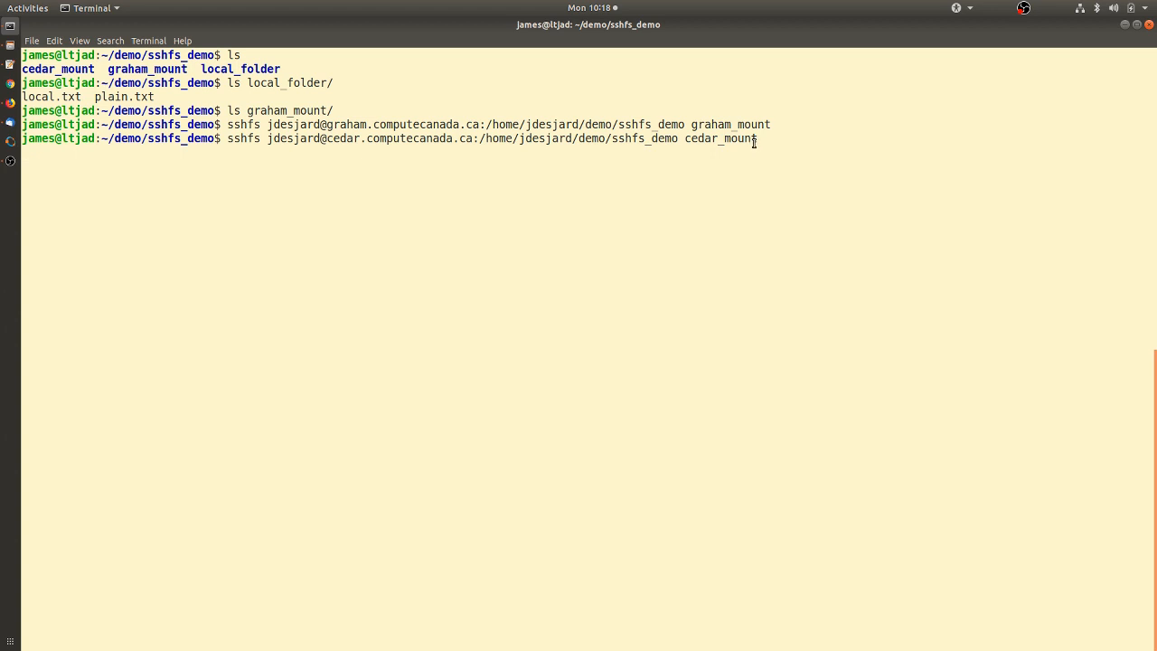
- Mount Cedar's sshfs_demo onto cedar_mount, then list graham_mount showing graham.txt and plain.txt
mouse_move(284, 255)
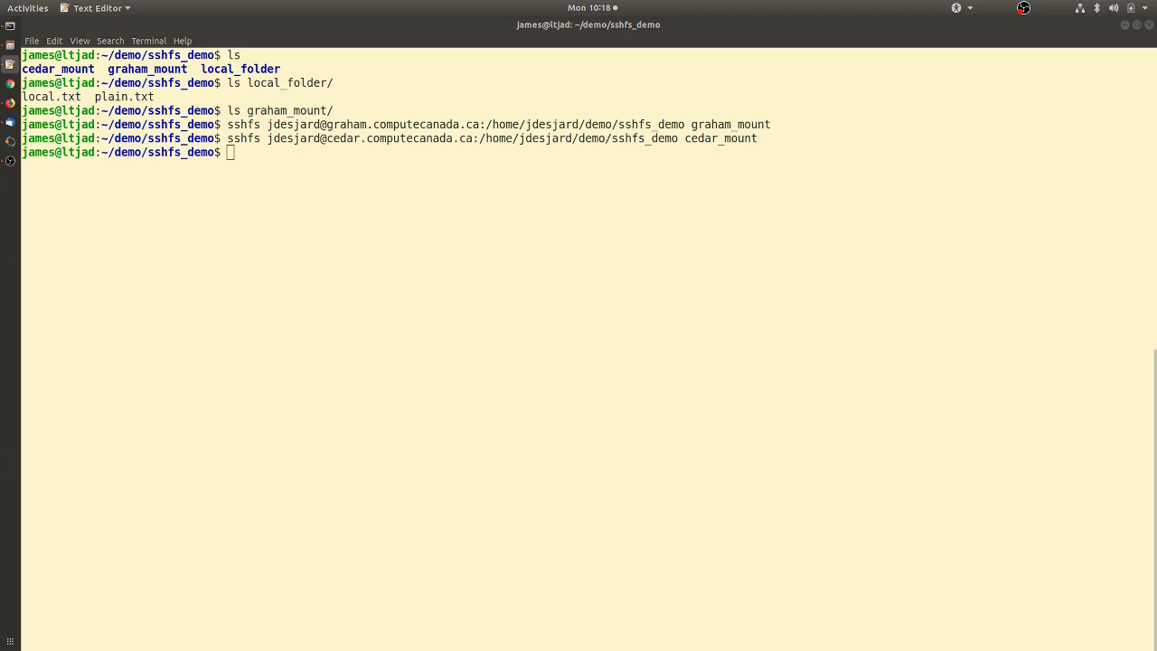
text(ls graham_mount/)
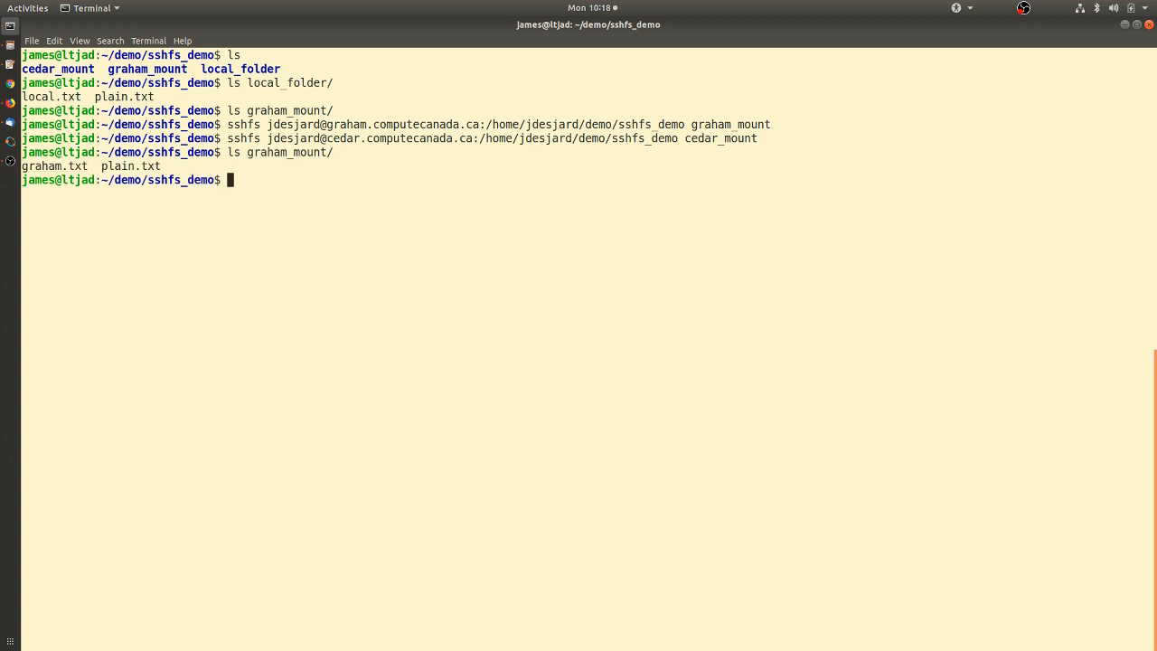
- Launch meld on graham_mount, local_folder and cedar_mount for a three-way folder comparison
text(meld graham_mount local_folder cedar_mount)
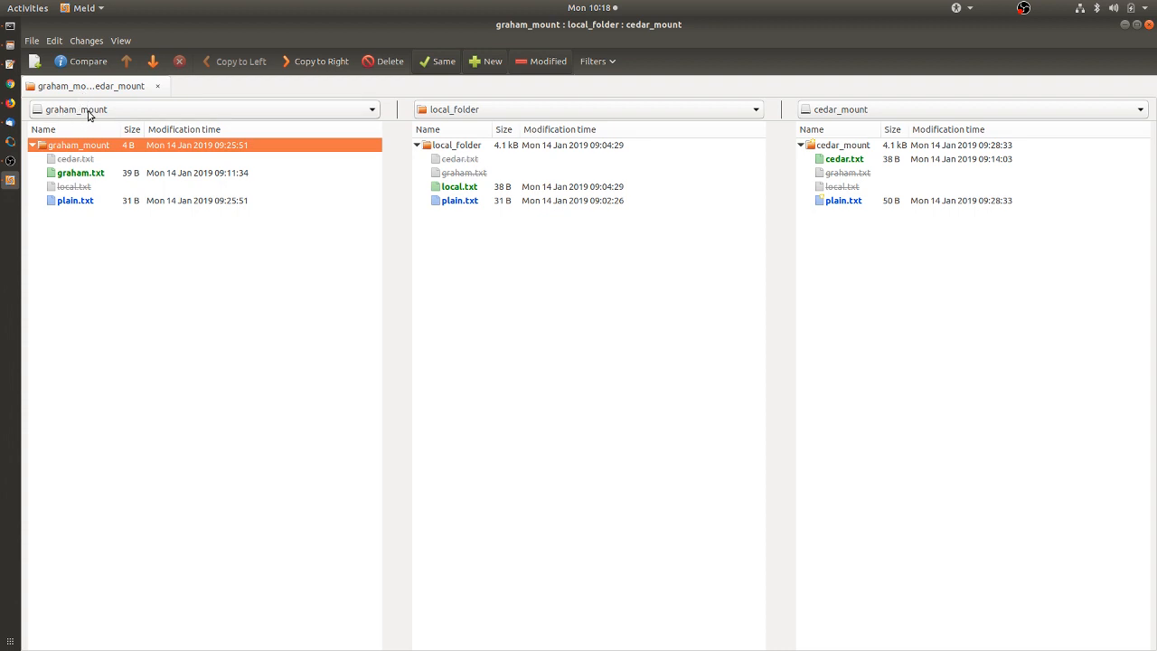
mouse_move(840, 121)
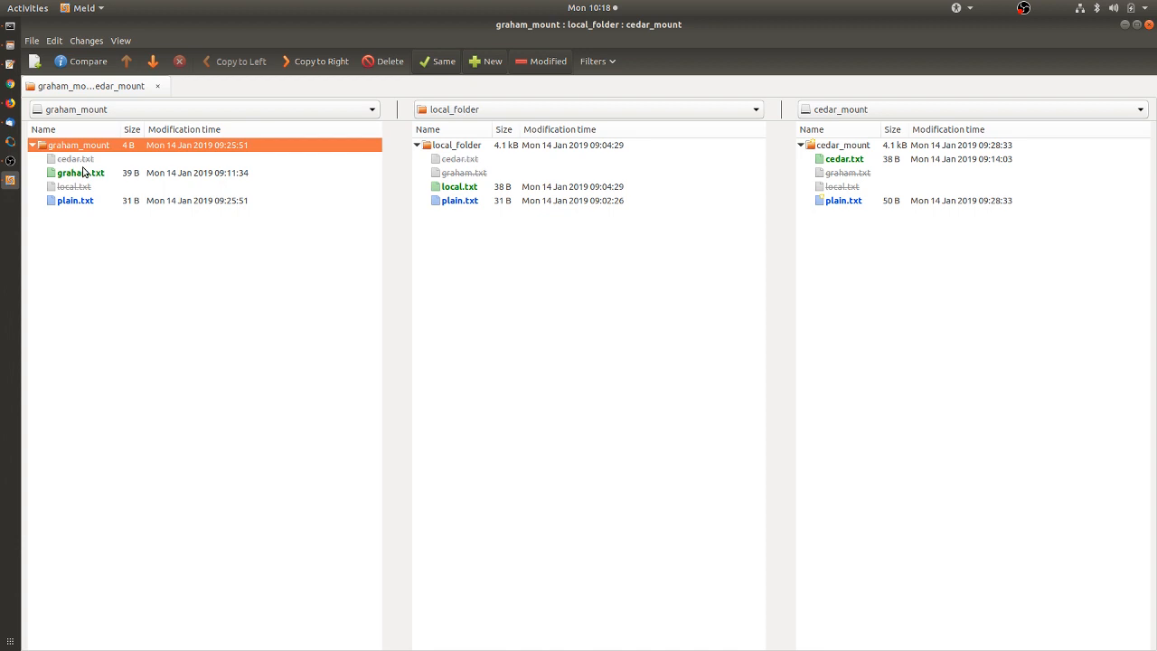
mouse_move(458, 202)
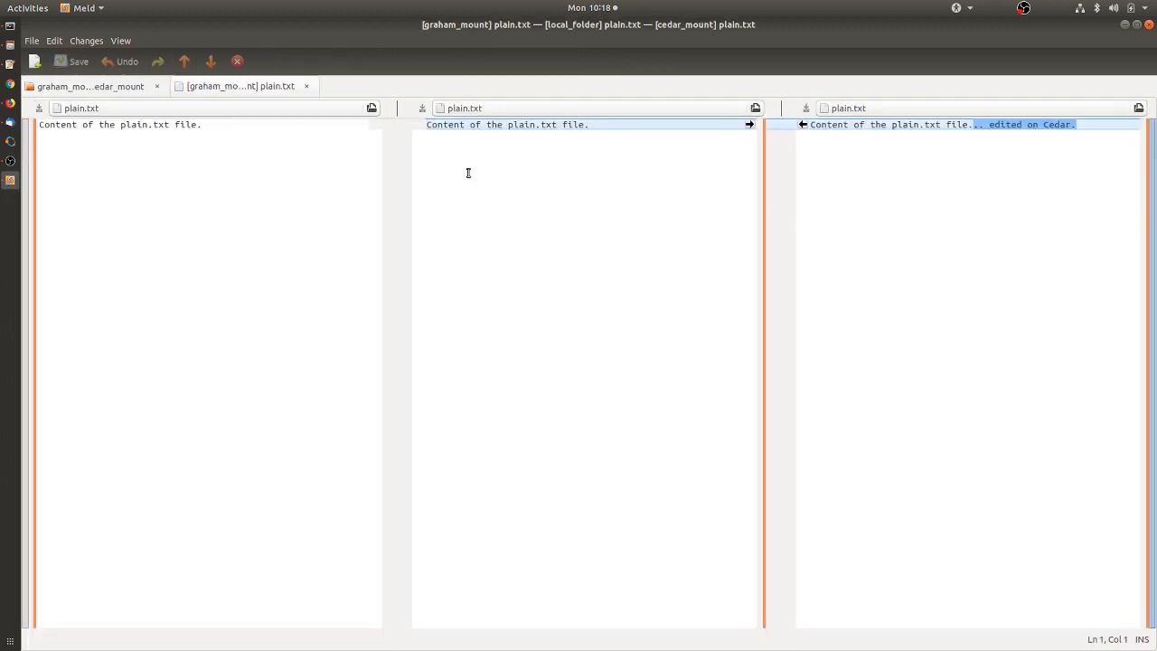
- Compare plain.txt's three versions, close Meld, and type fusermount -u graham_mount
click(988, 124)
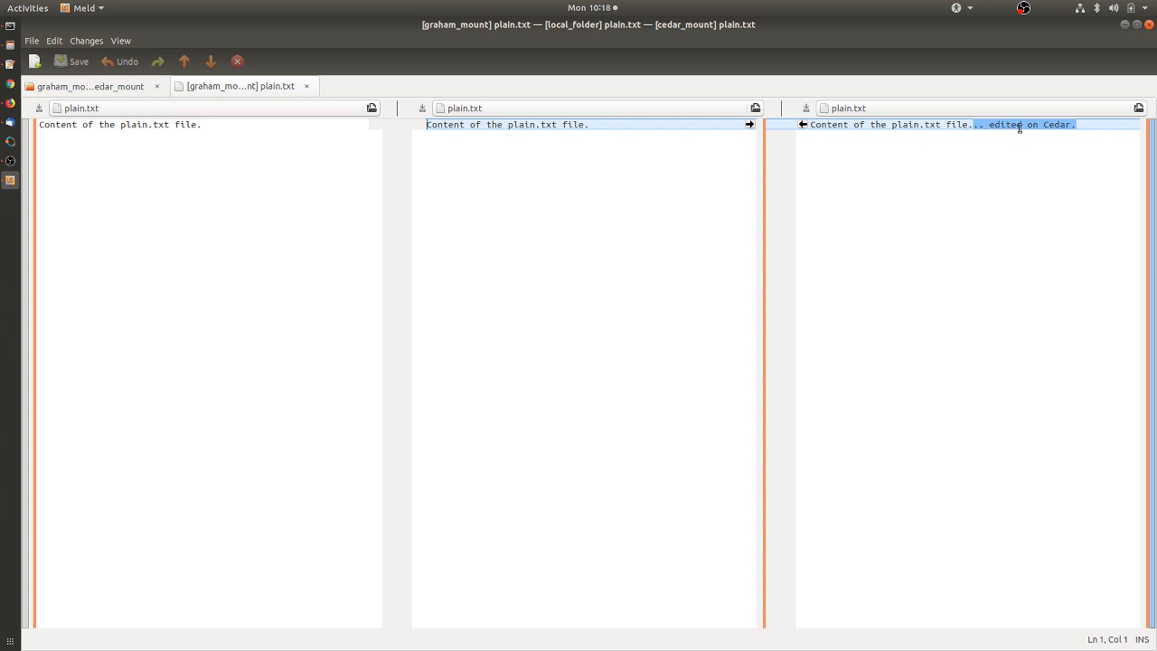
mouse_move(709, 277)
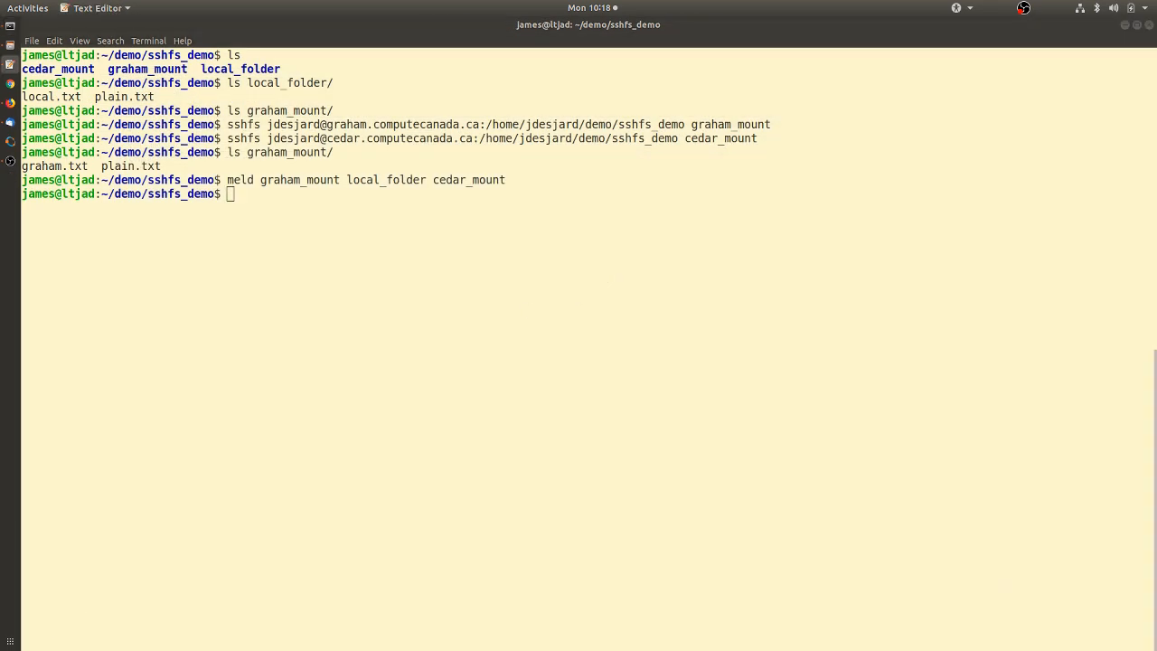
text(fusermount -u graham_mount)
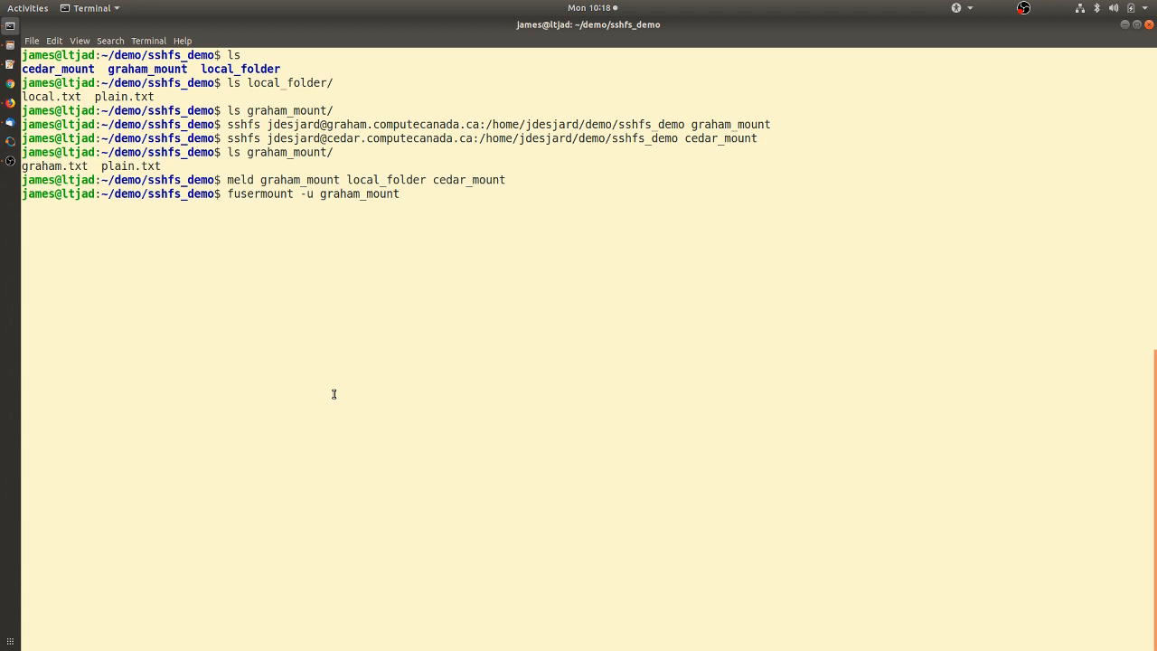